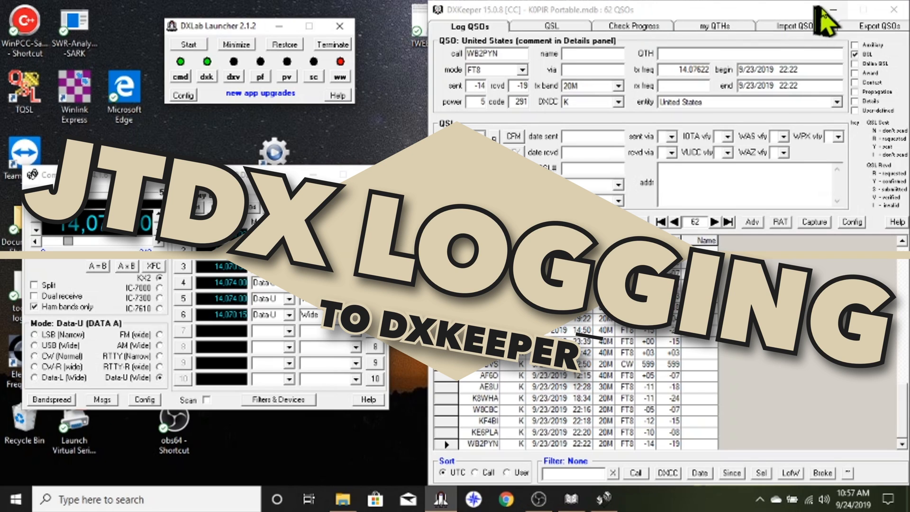
# Bring the JTDX main window with its 20m FT8 waterfall into view.
pyautogui.click(834, 10)
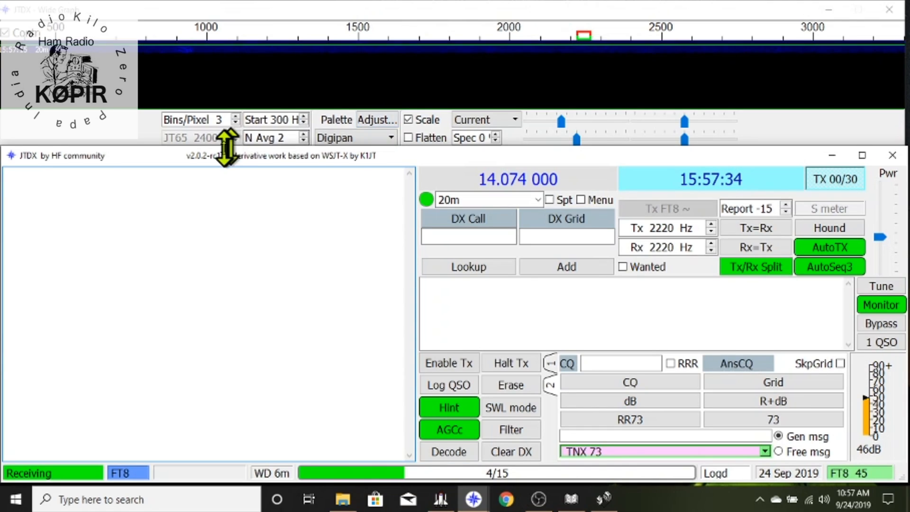
pyautogui.moveTo(377, 174)
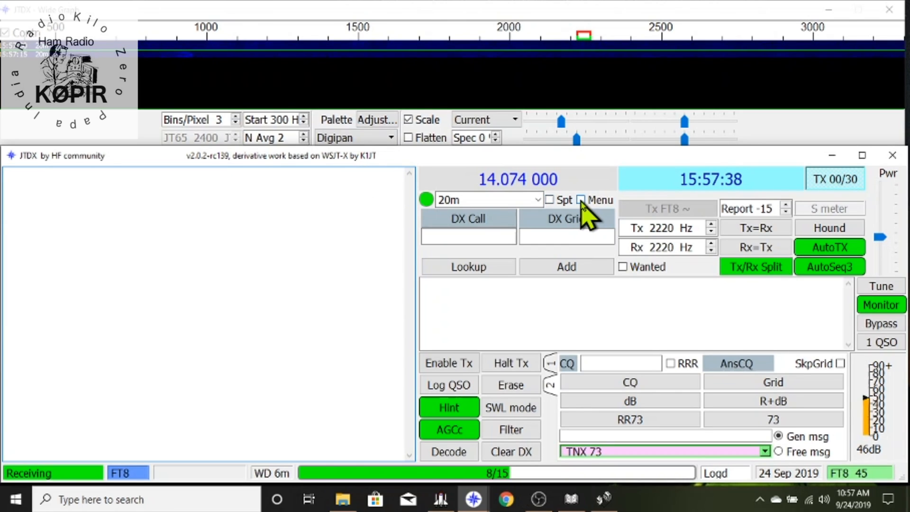
# Show the JTDX menu bar and drop down the File menu.
pyautogui.click(580, 200)
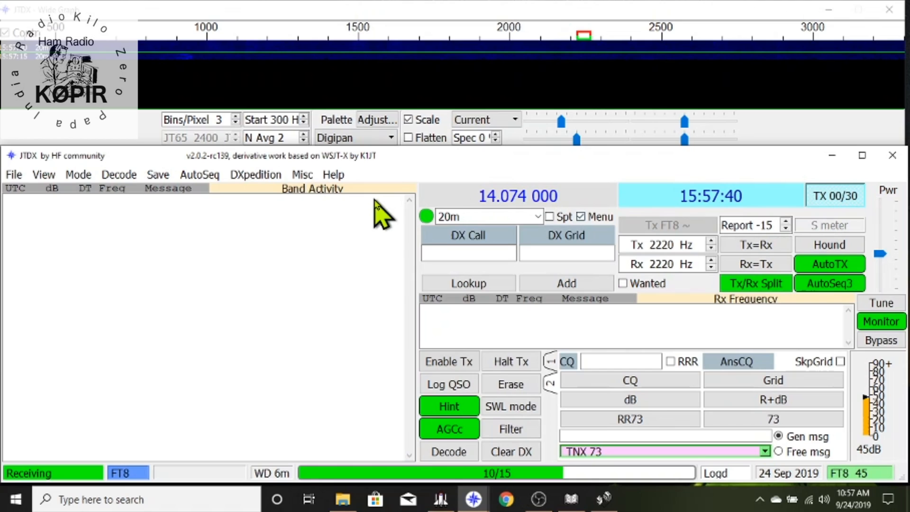
pyautogui.moveTo(14, 174)
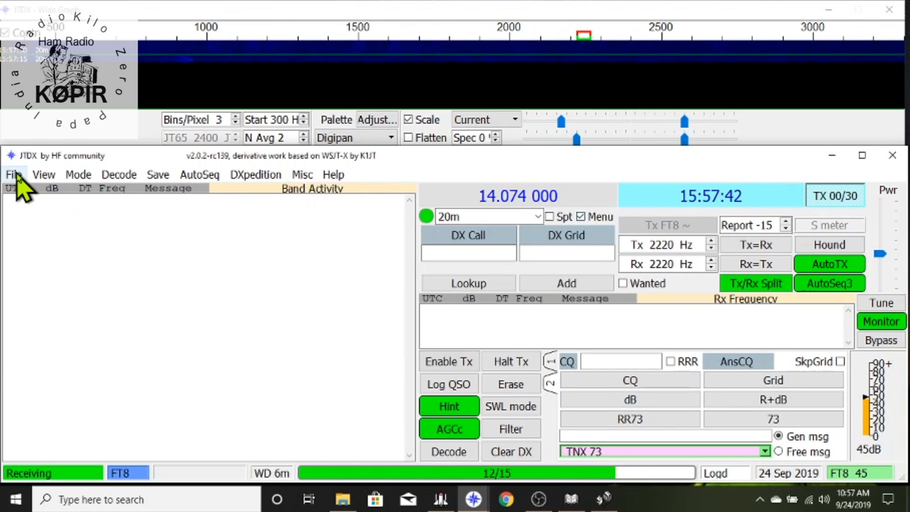
pyautogui.click(12, 174)
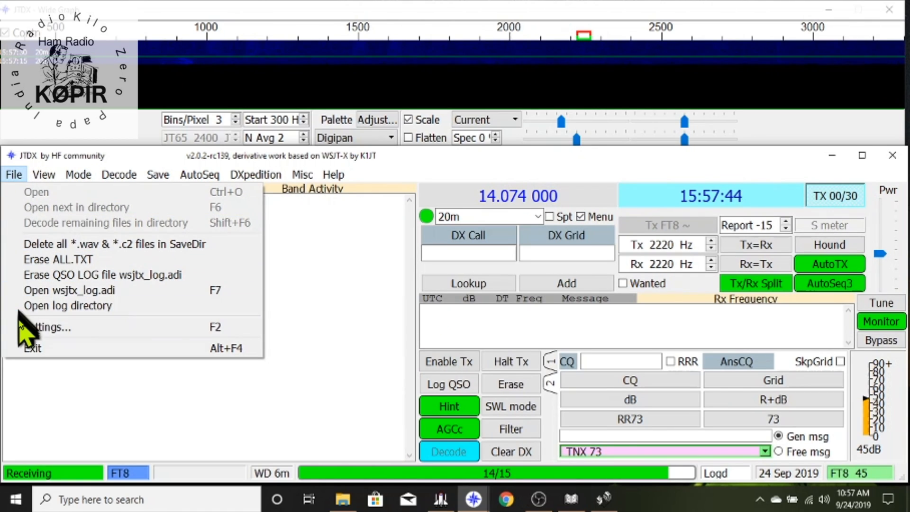
# Bring up the Settings window on its General station-details page.
pyautogui.click(49, 327)
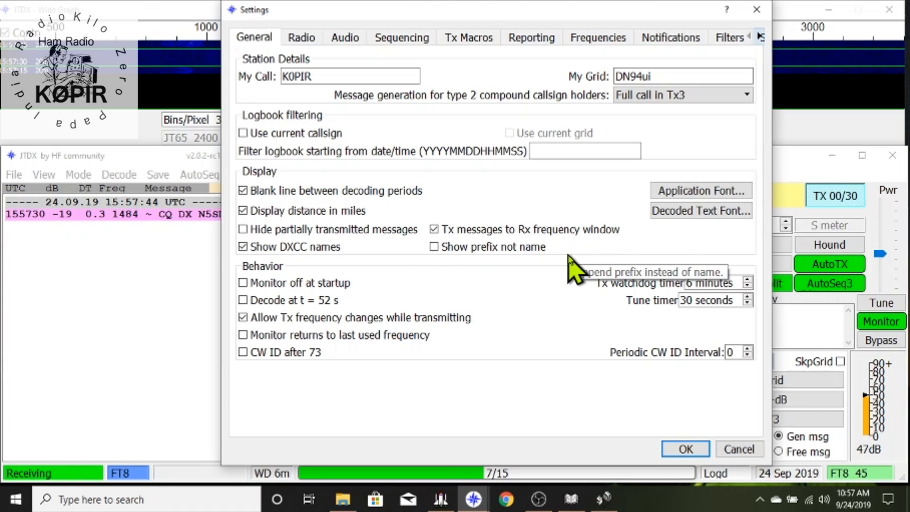
pyautogui.moveTo(569, 262)
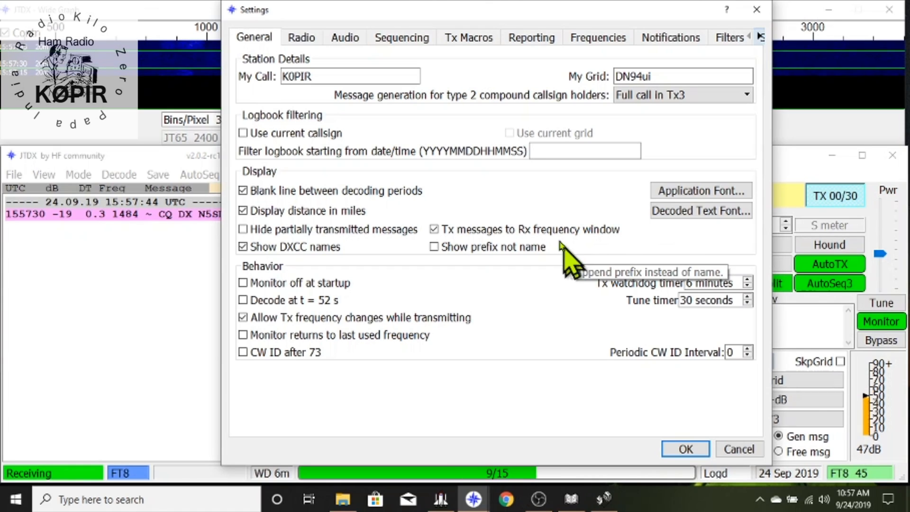
# Run the CAT and PTT tests on the DX Lab Suite Commander rig, then view the Audio soundcard settings.
pyautogui.click(301, 37)
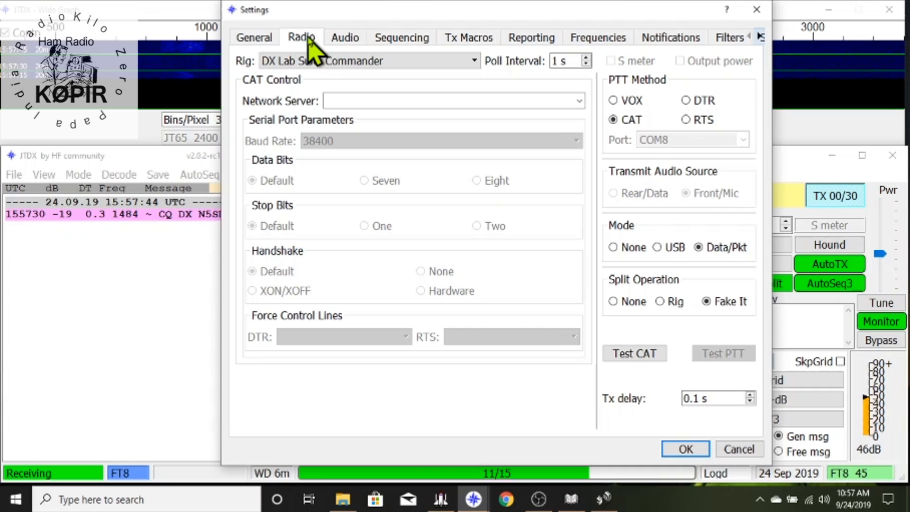
pyautogui.moveTo(331, 93)
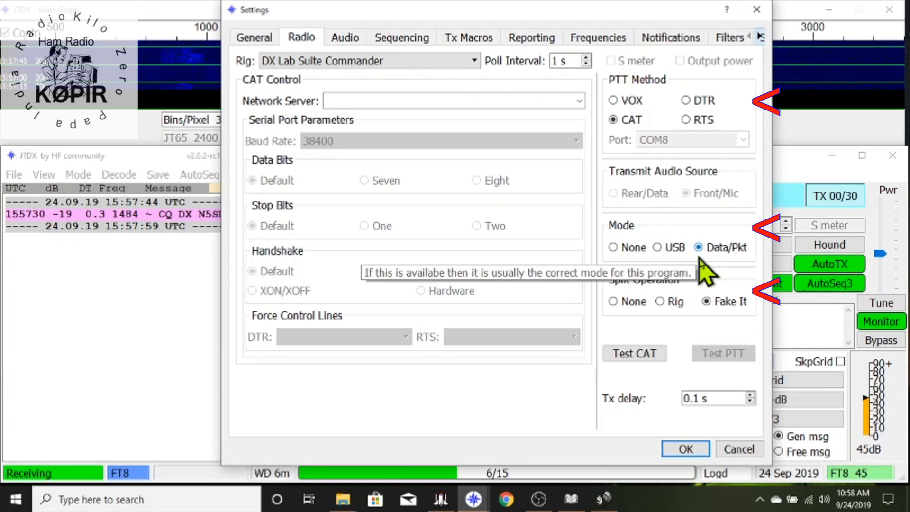
pyautogui.moveTo(720, 319)
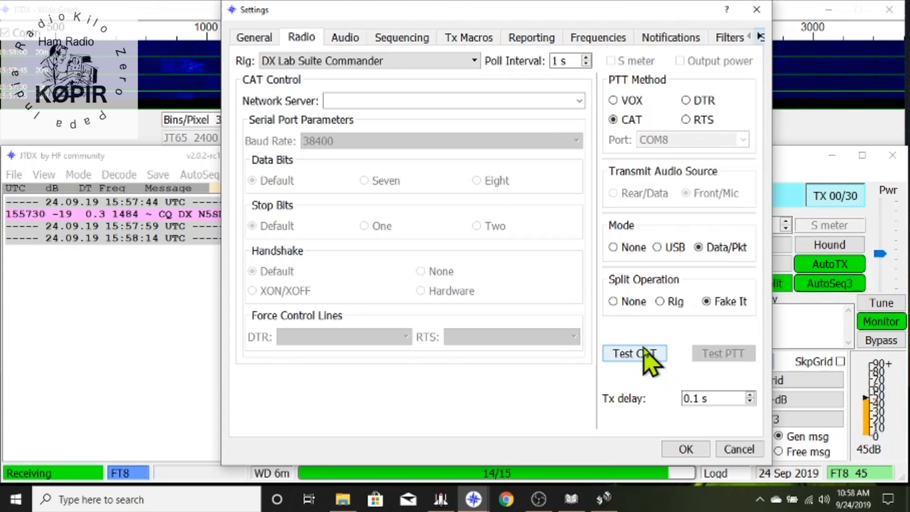
pyautogui.click(633, 354)
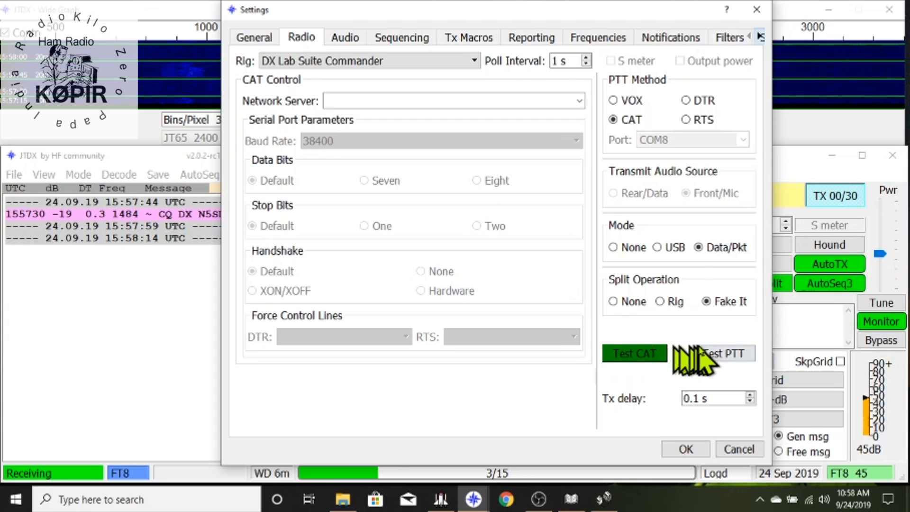
pyautogui.click(722, 353)
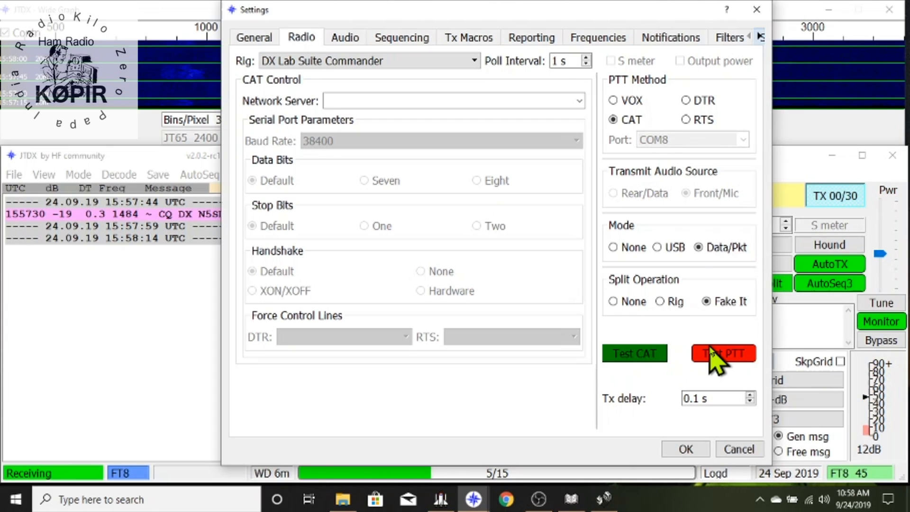
pyautogui.click(724, 352)
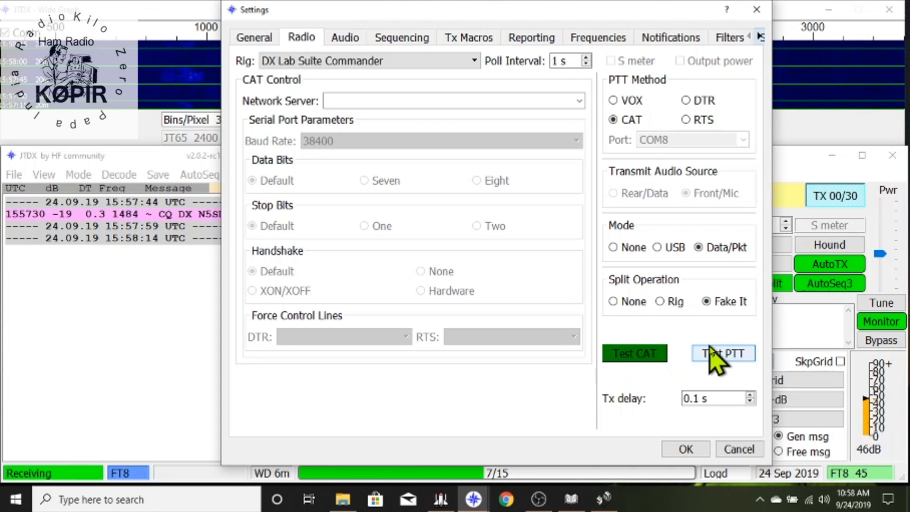
pyautogui.moveTo(406, 93)
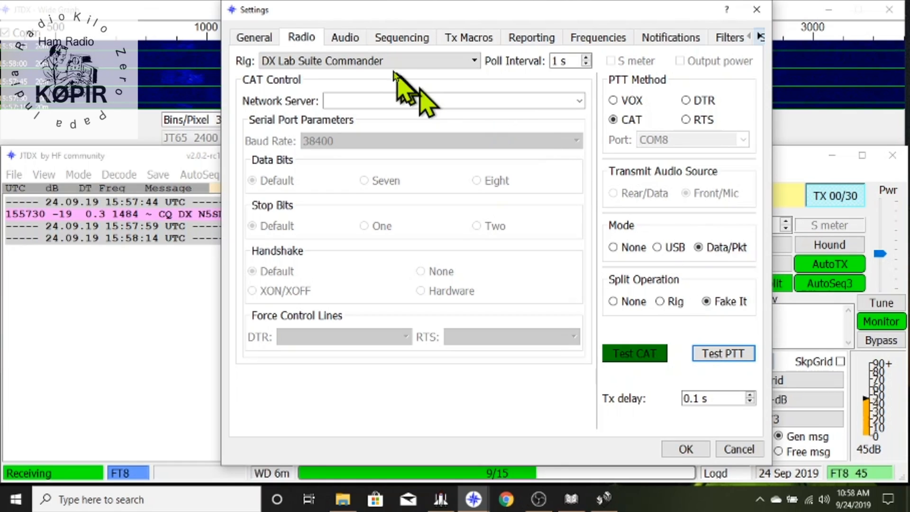
pyautogui.click(344, 37)
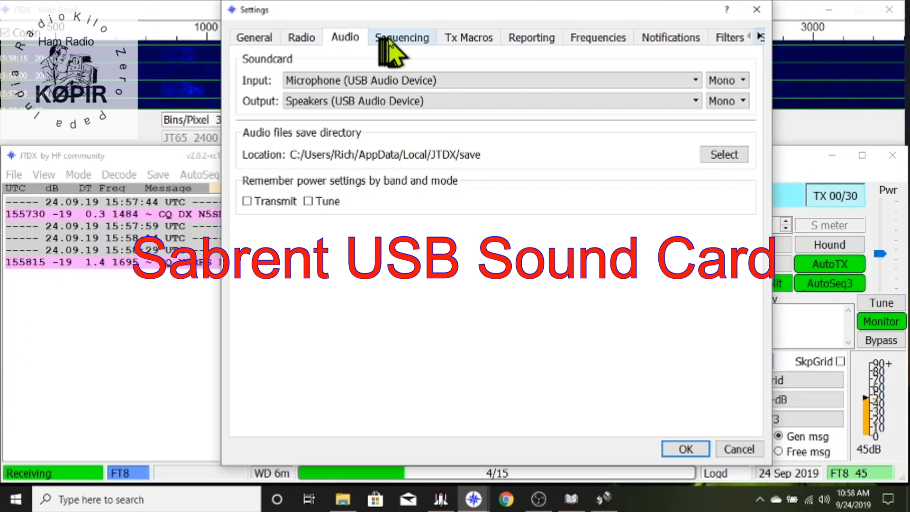
# Move through Sequencing and Tx Macros to the Reporting page with its logging options.
pyautogui.click(402, 37)
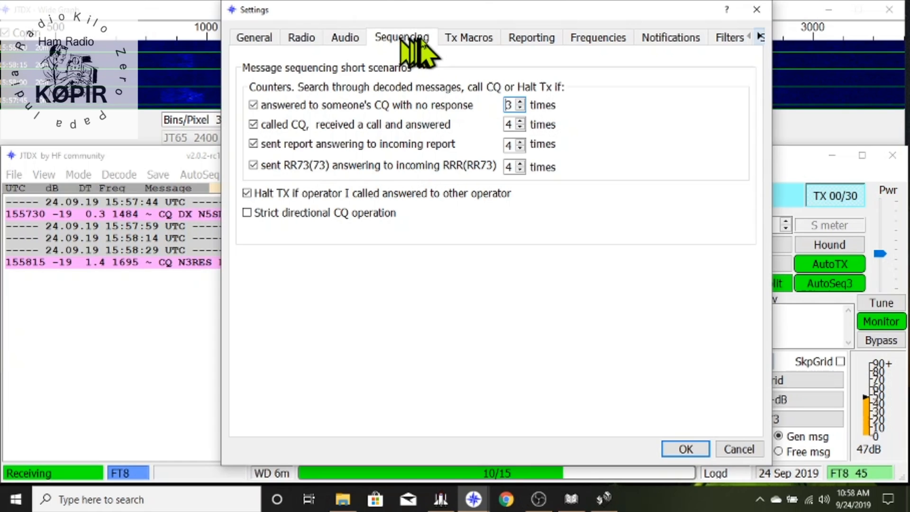
pyautogui.click(468, 37)
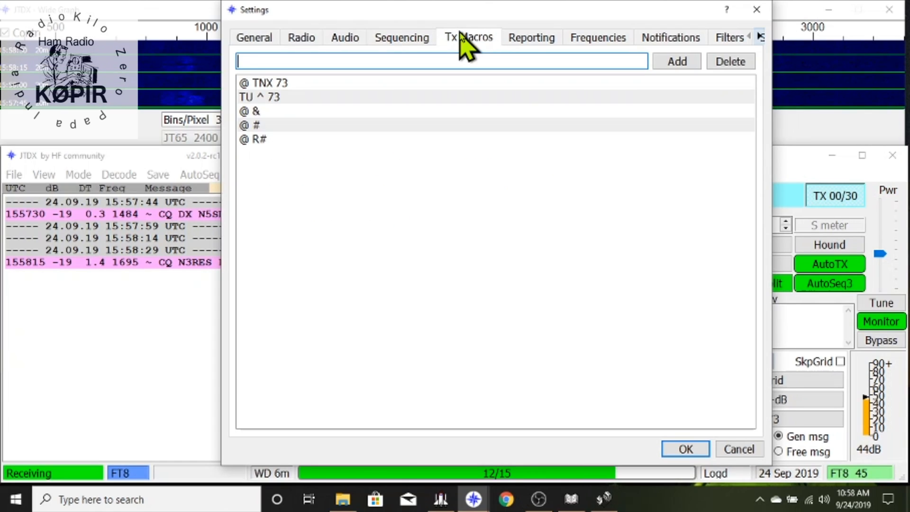
pyautogui.click(529, 37)
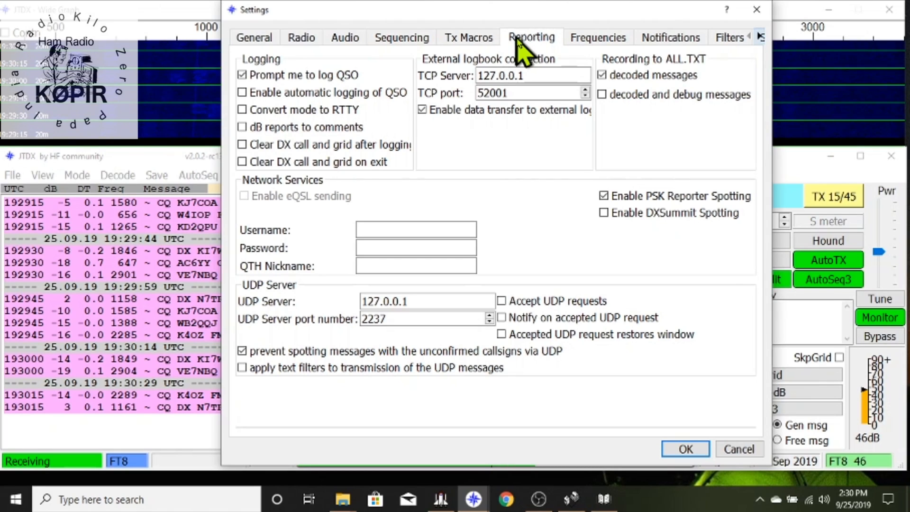
pyautogui.moveTo(371, 87)
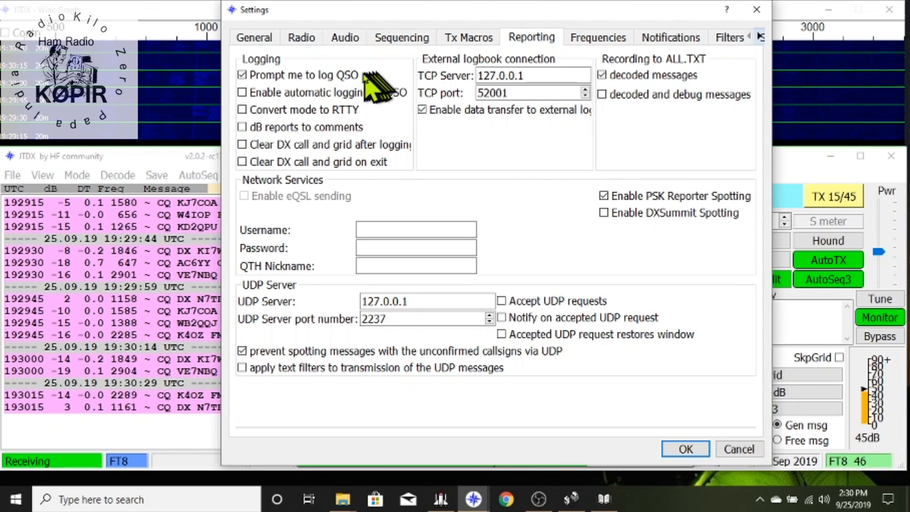
pyautogui.moveTo(360, 82)
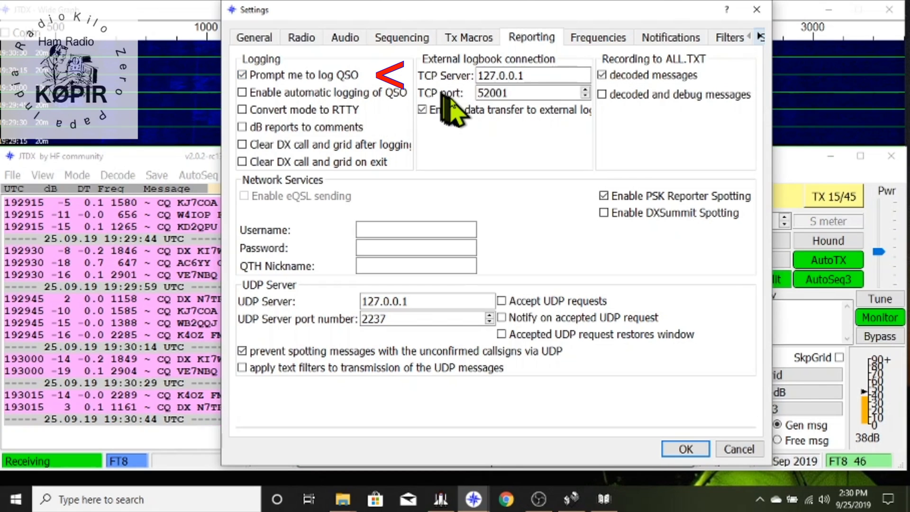
pyautogui.moveTo(533, 93)
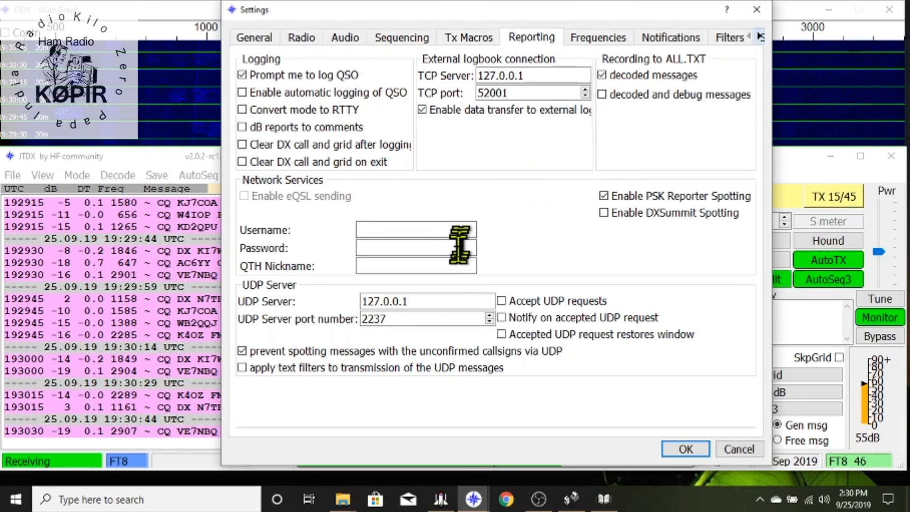
pyautogui.moveTo(444, 301)
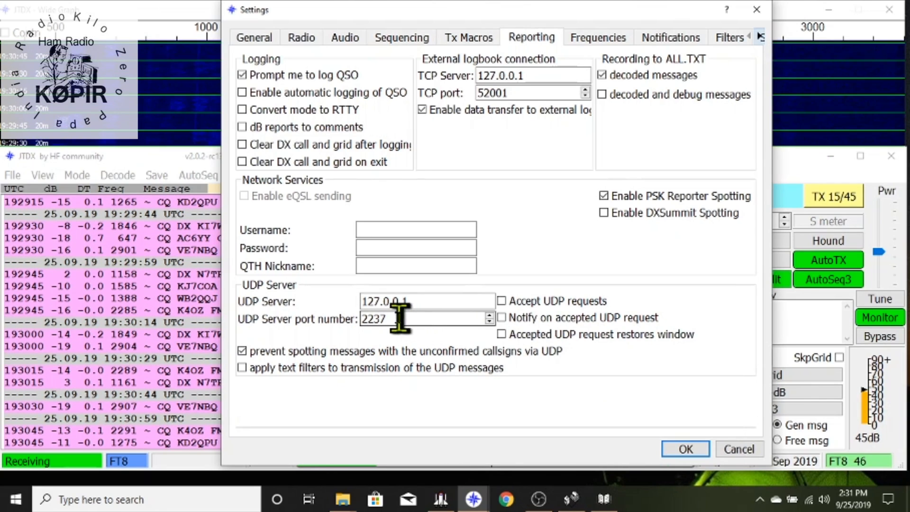
pyautogui.moveTo(496, 339)
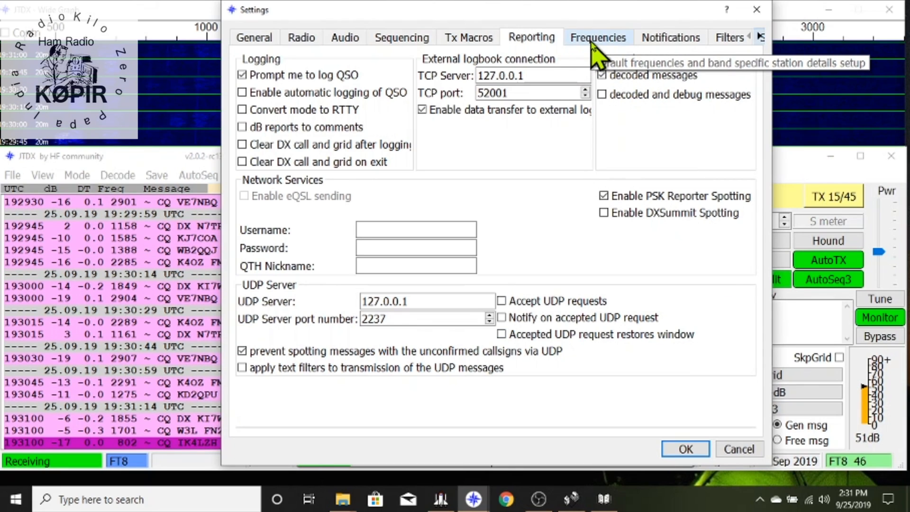
# View the Frequencies page, then the Notifications page for new-one and worked-before alerts.
pyautogui.click(597, 37)
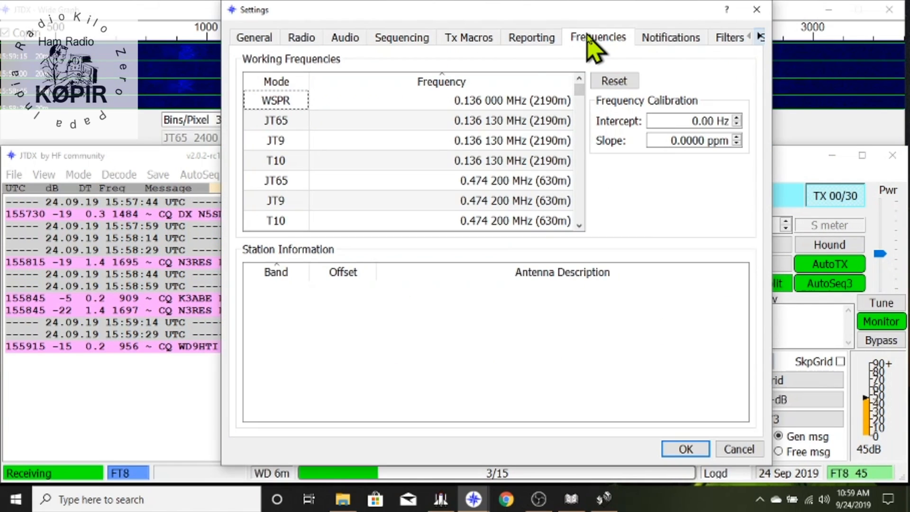
pyautogui.moveTo(413, 130)
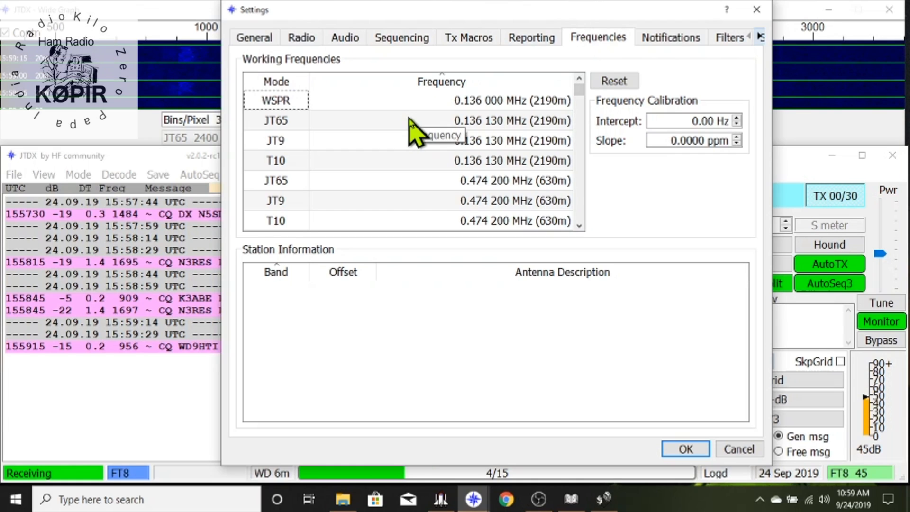
pyautogui.moveTo(614, 80)
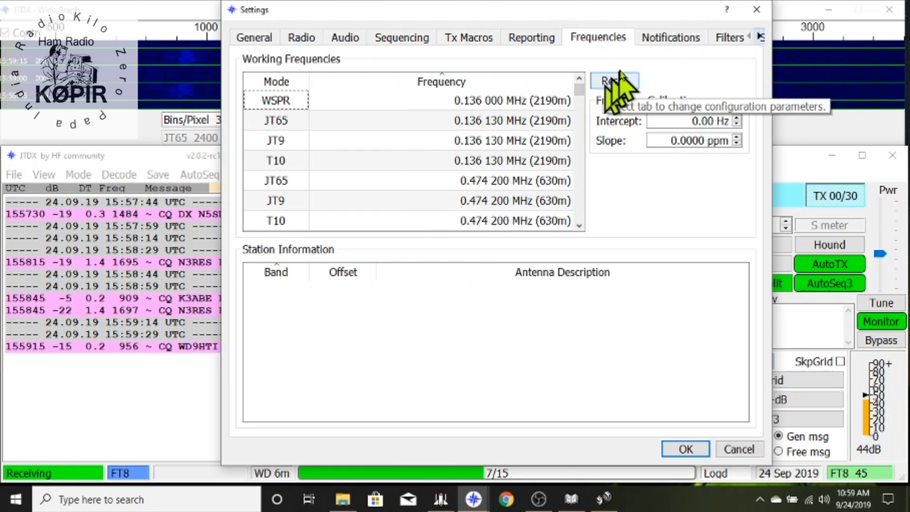
pyautogui.click(670, 37)
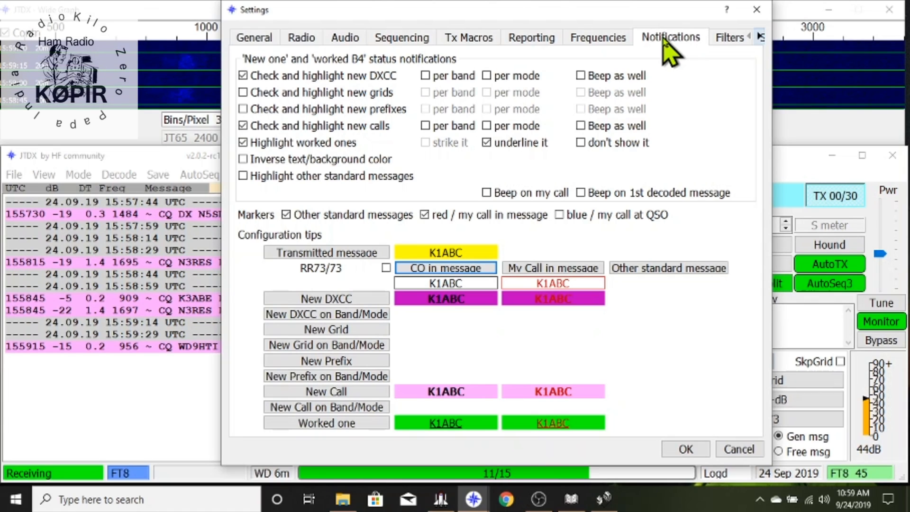
pyautogui.moveTo(549, 156)
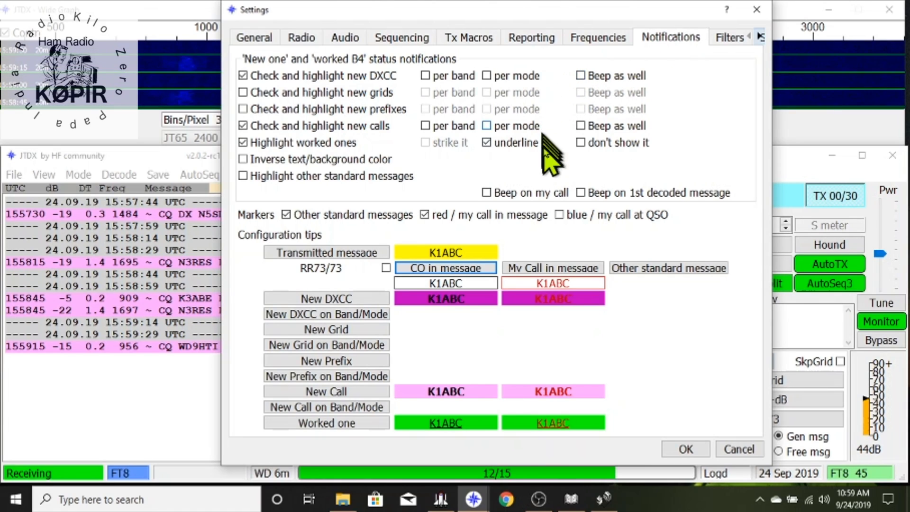
pyautogui.moveTo(549, 174)
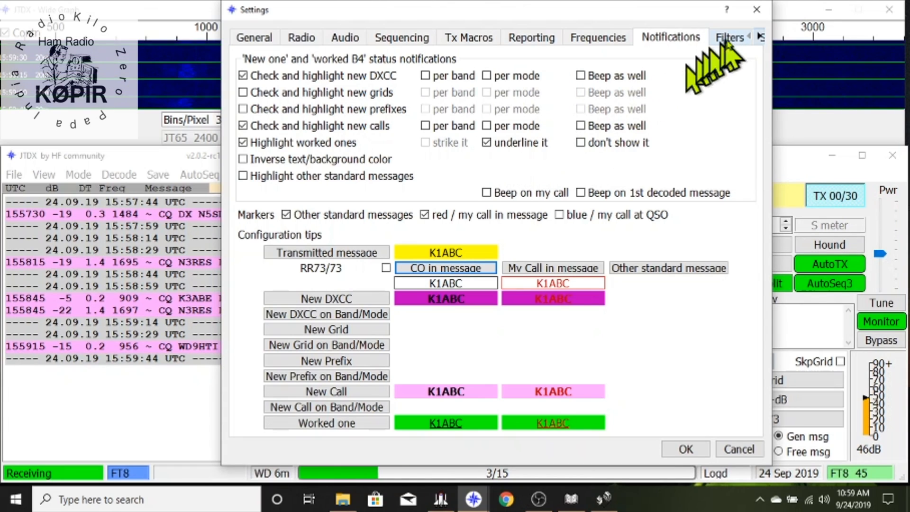
# Review the Filters page showing CQ-only filtering and accept the settings with OK.
pyautogui.click(730, 37)
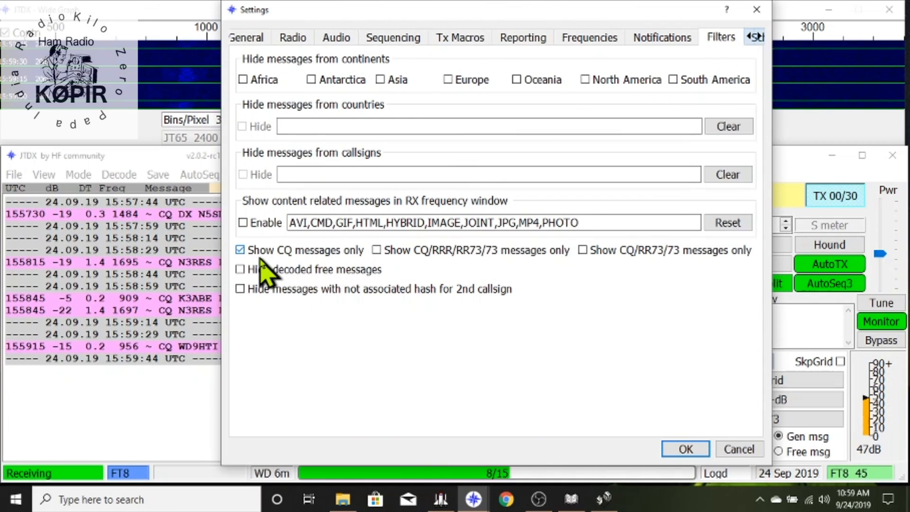
pyautogui.moveTo(264, 273)
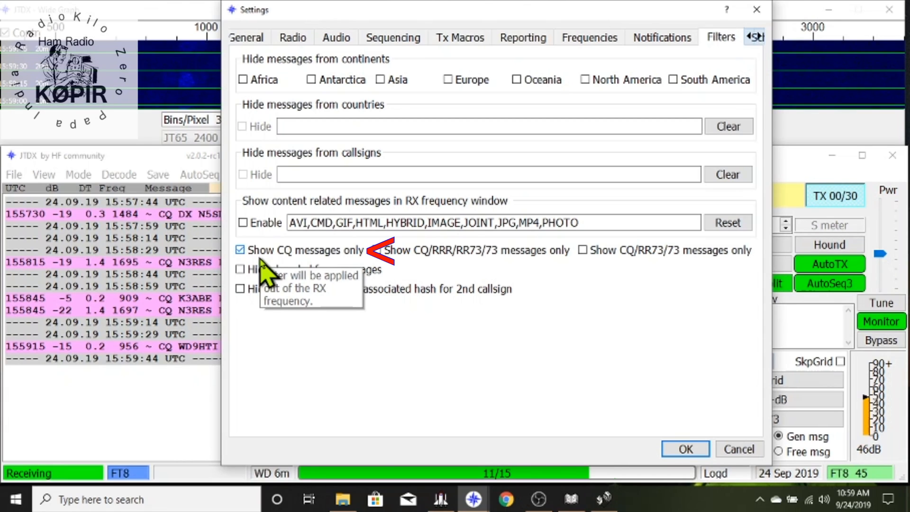
pyautogui.moveTo(590, 127)
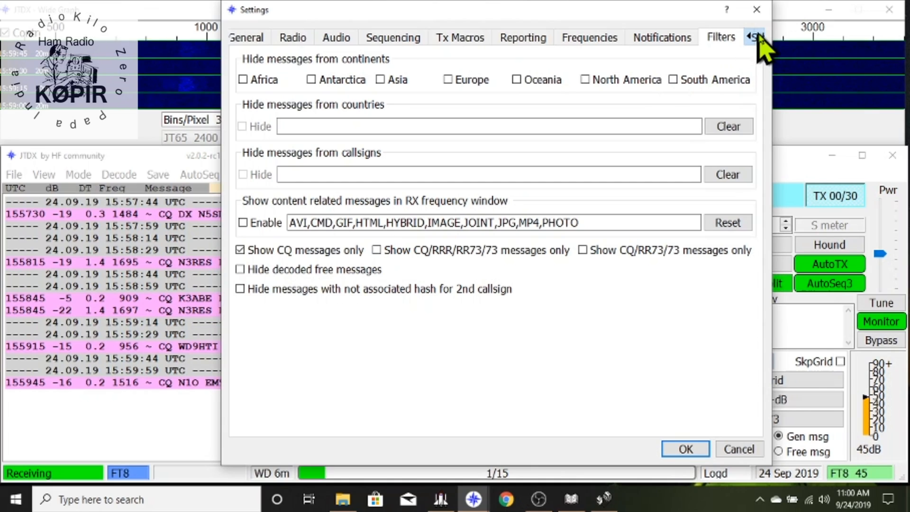
pyautogui.click(753, 37)
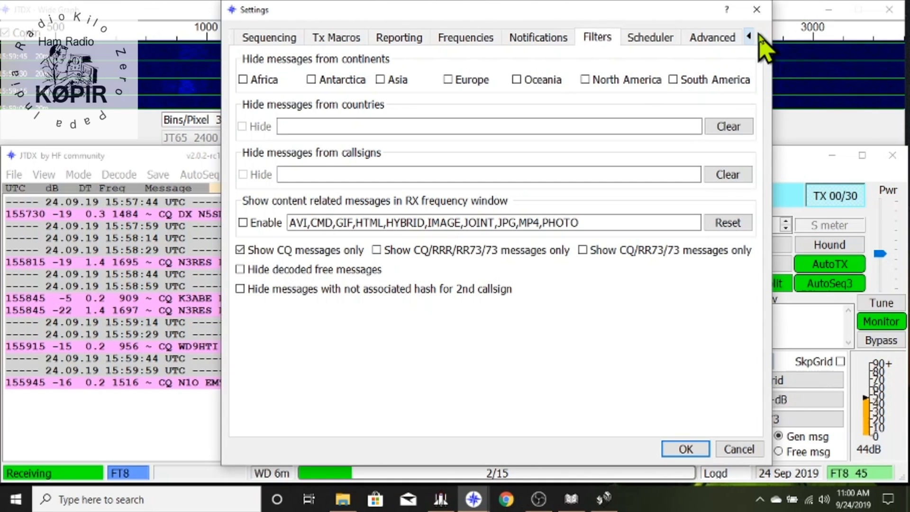
pyautogui.moveTo(651, 37)
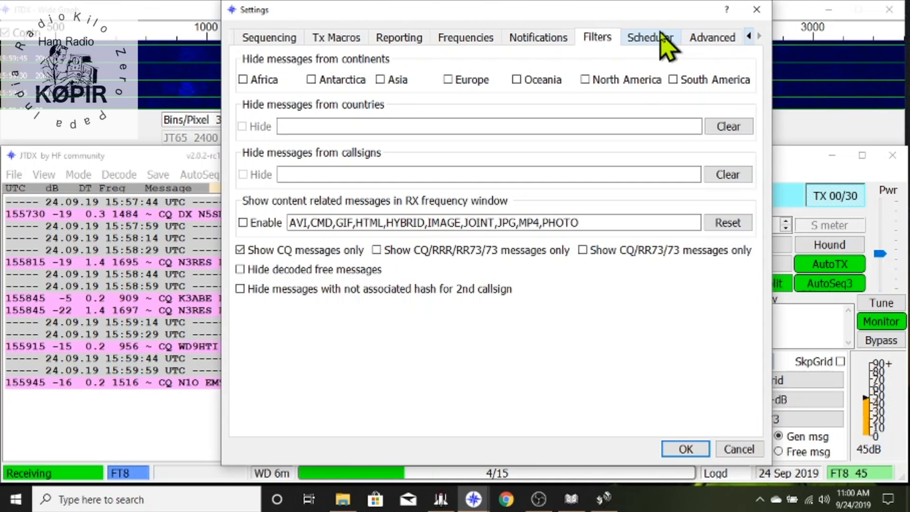
pyautogui.click(685, 448)
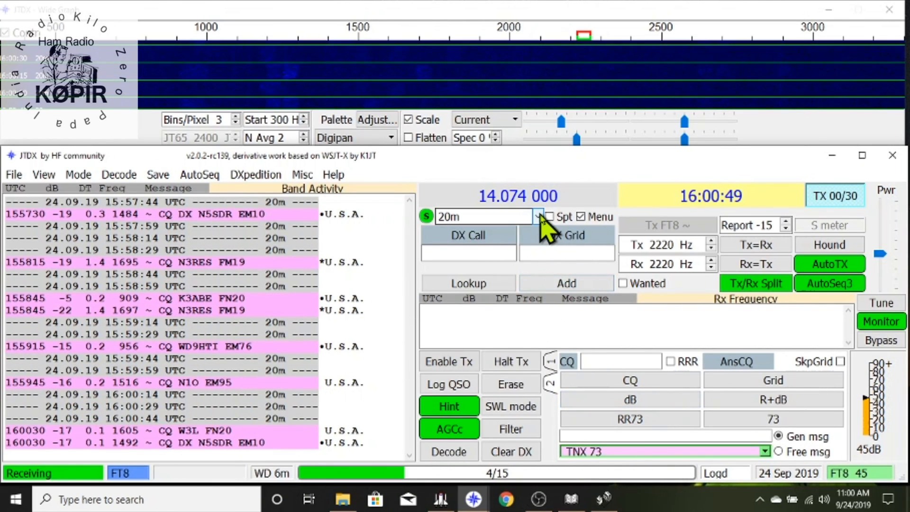
# Switch the band dropdown to 40m, then choose another band from the list.
pyautogui.click(538, 216)
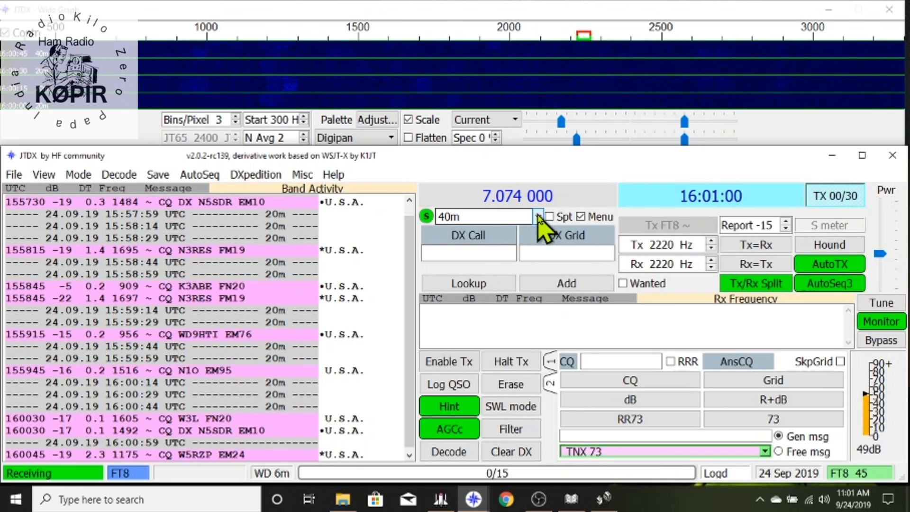
pyautogui.click(537, 216)
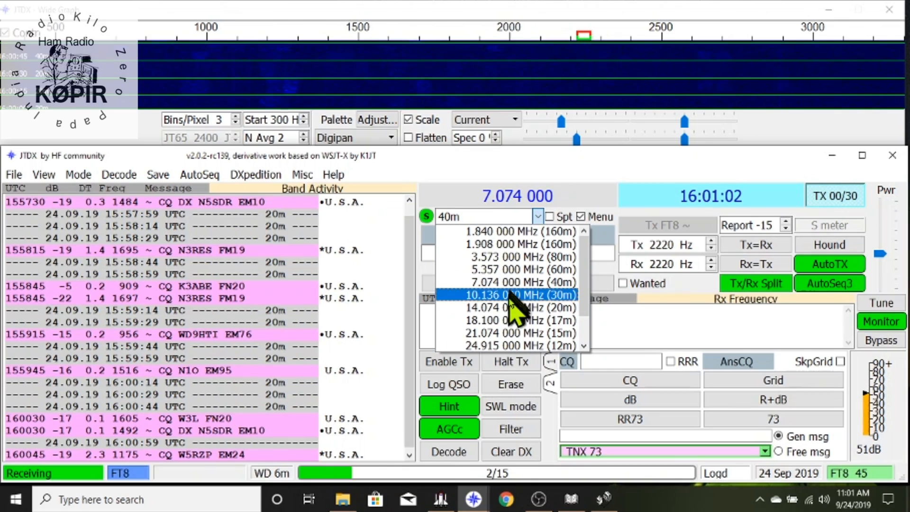
pyautogui.click(513, 307)
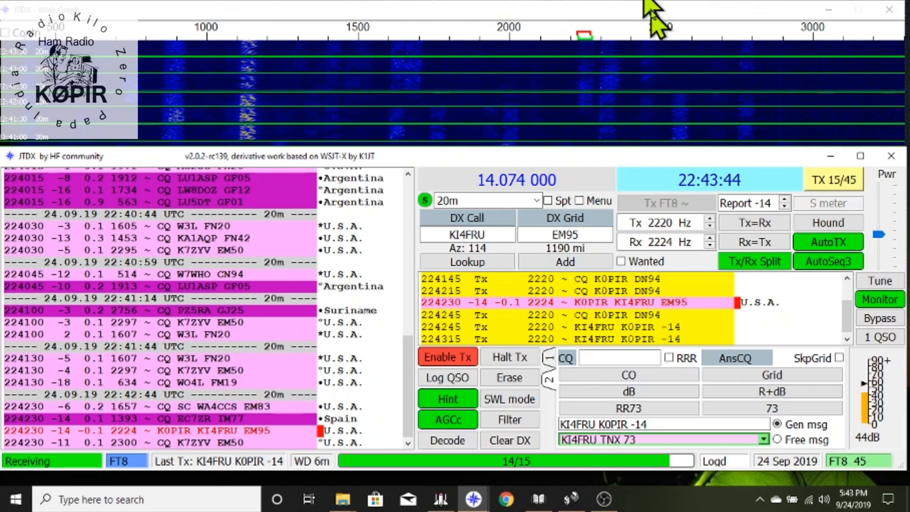
pyautogui.click(446, 378)
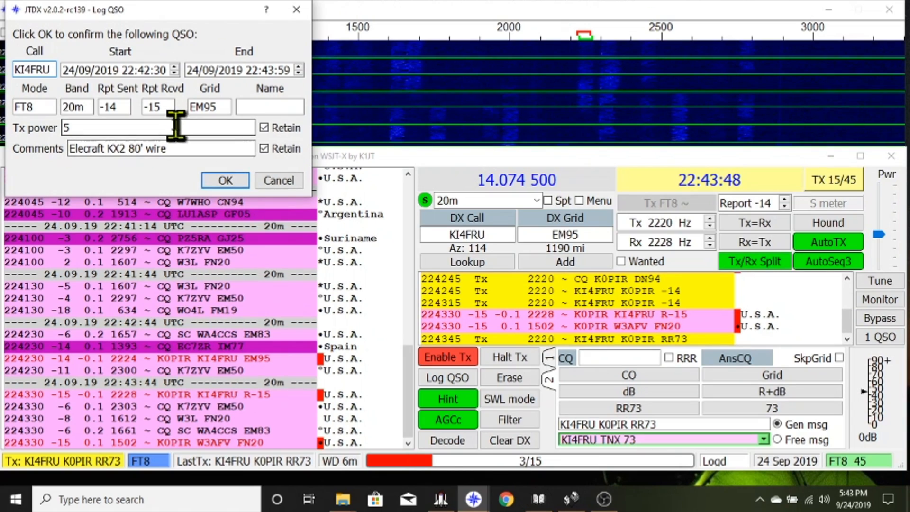
pyautogui.moveTo(206, 186)
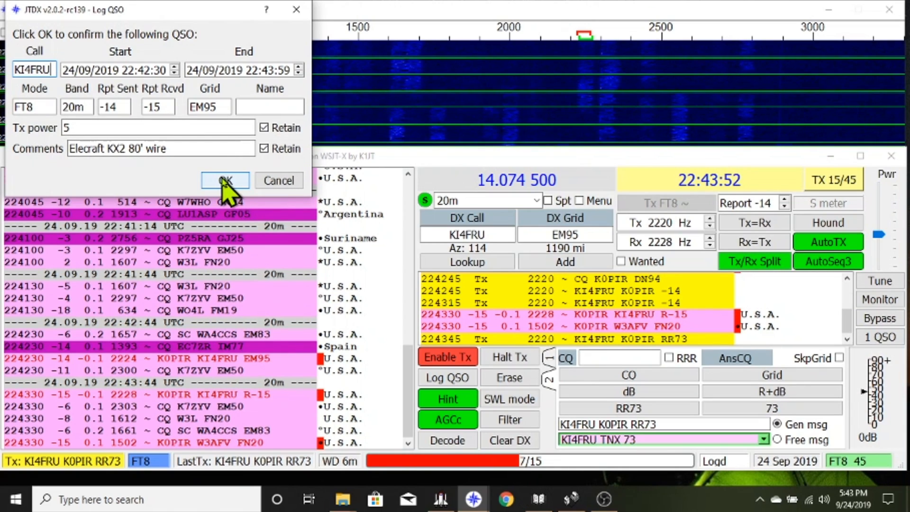
pyautogui.click(225, 180)
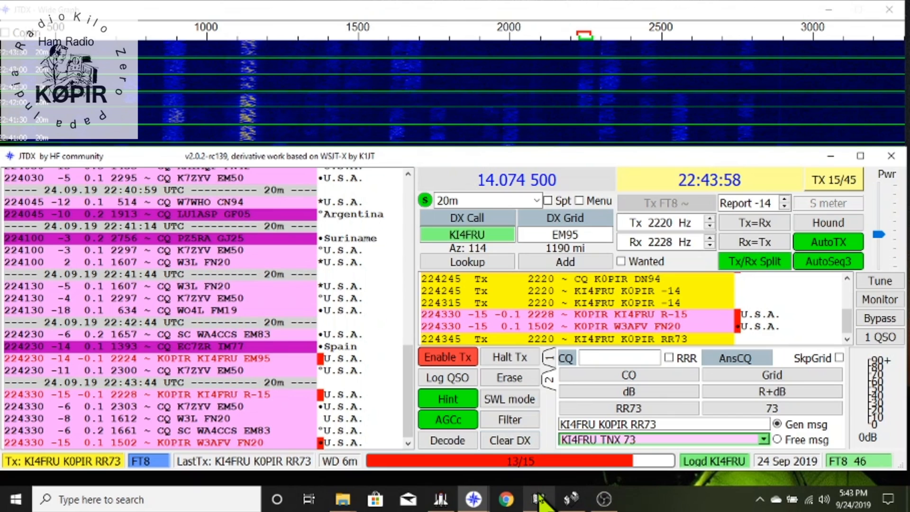
pyautogui.moveTo(540, 499)
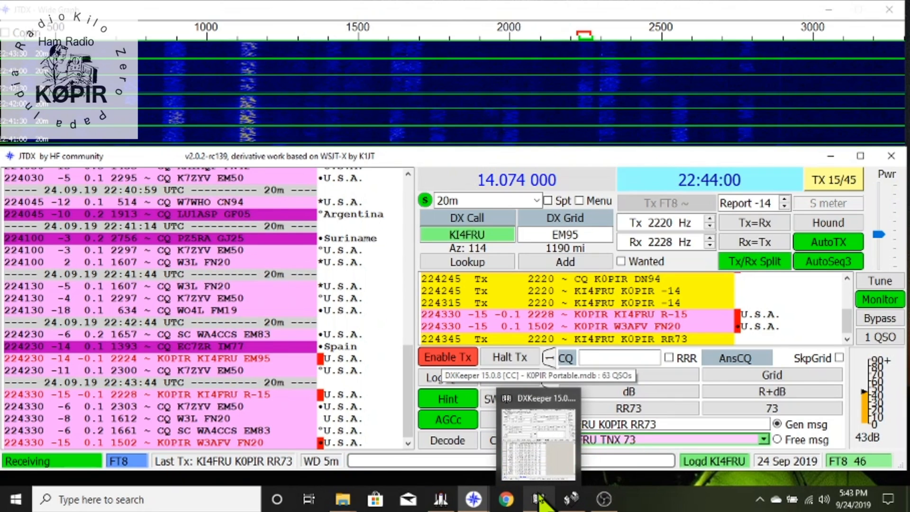
pyautogui.click(539, 427)
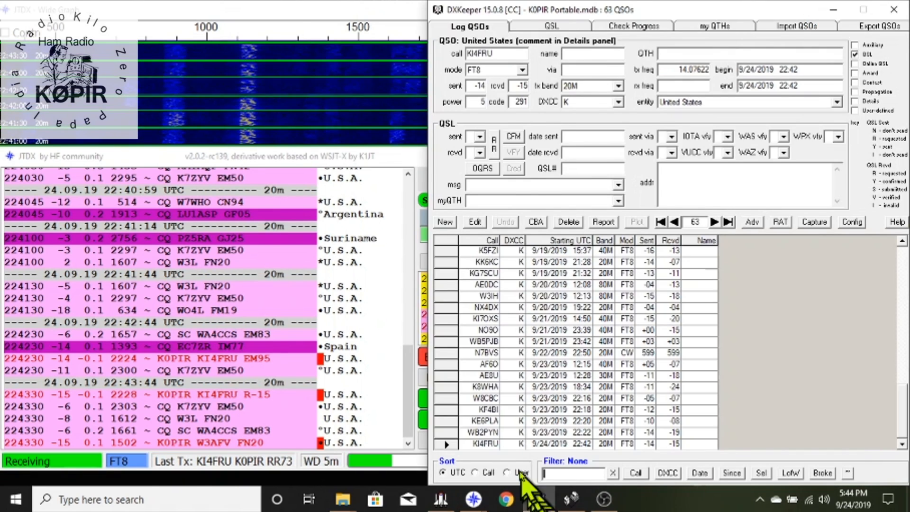